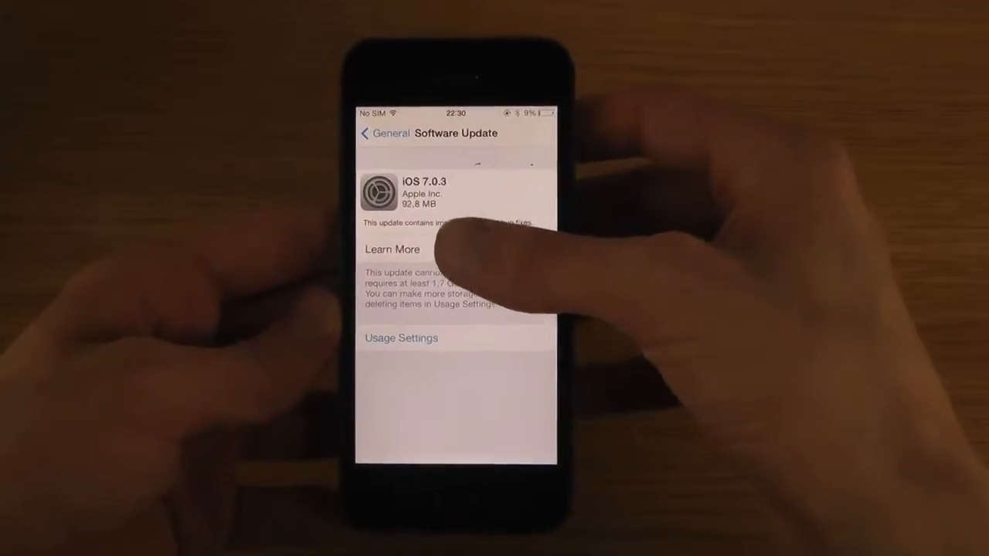
# Open Learn More to view the iOS 7.0.3 improvements and bug fixes
pyautogui.click(391, 249)
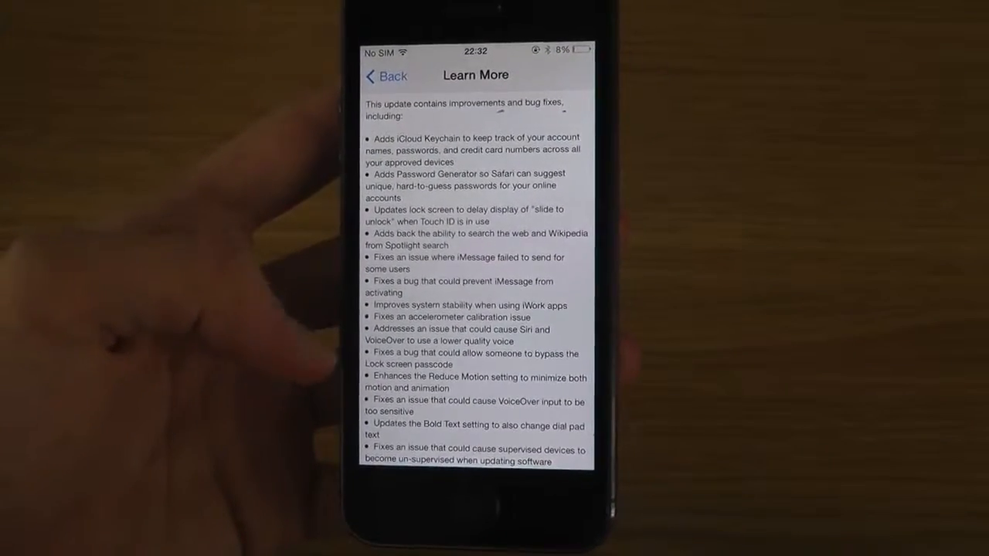
pyautogui.scroll(-3)
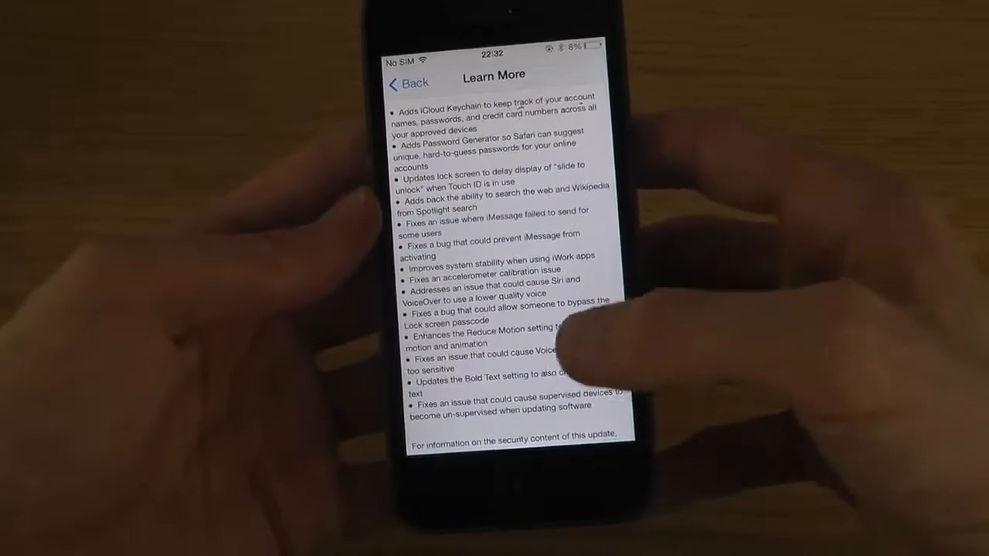
# Scroll the release notes, then go Back to the iOS 7.0.3 Software Update overview
pyautogui.scroll(-3)
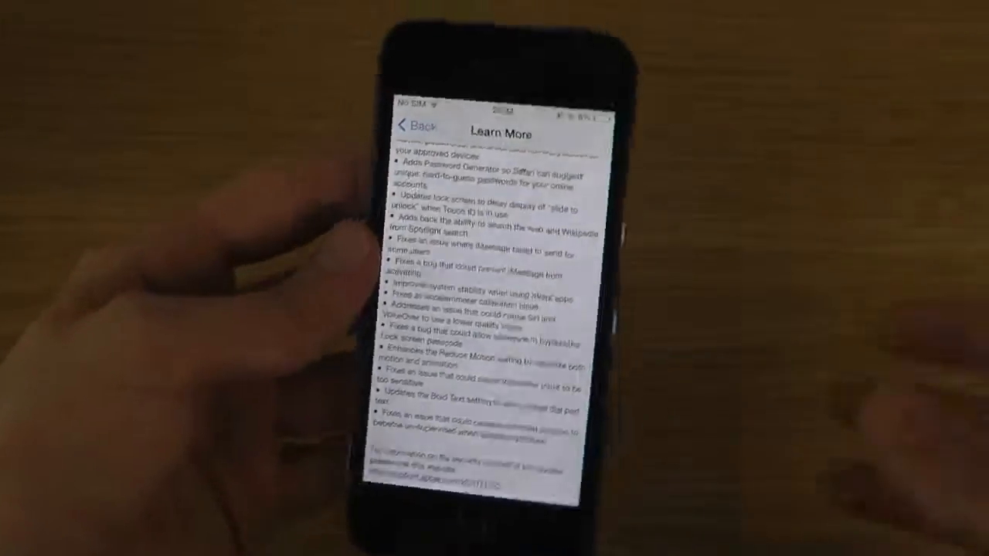
pyautogui.click(415, 126)
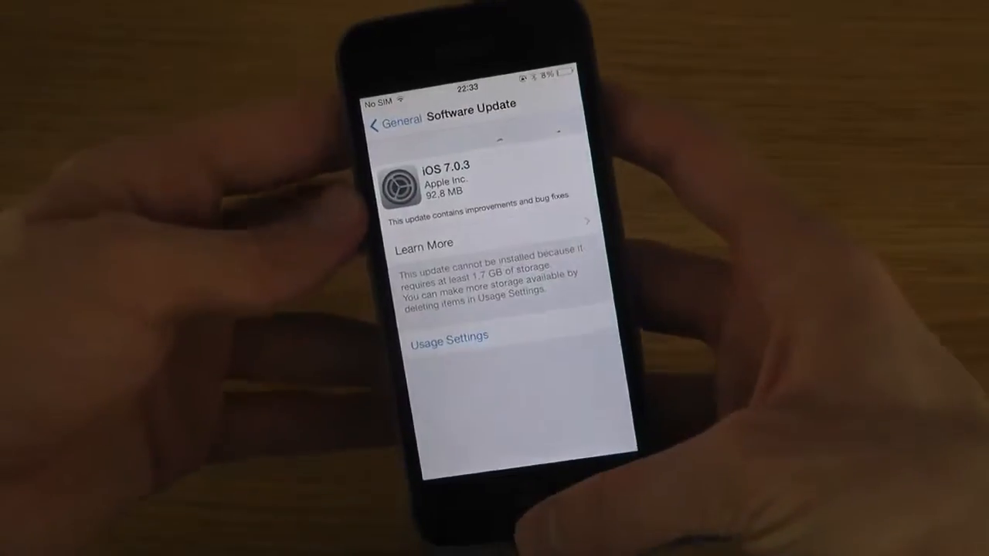